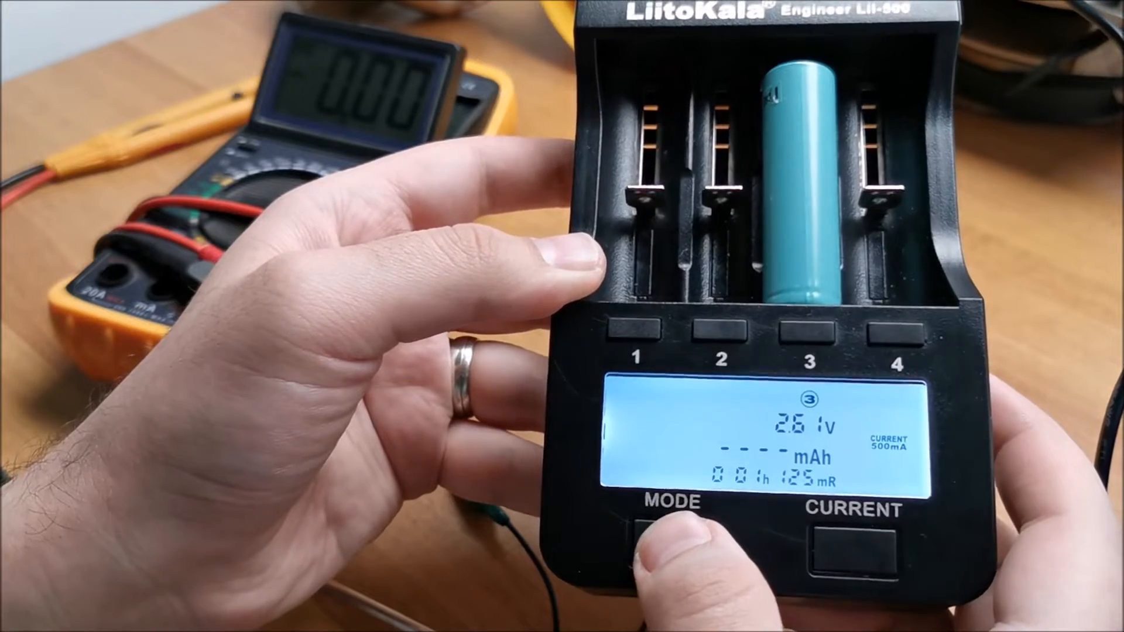
click(853, 533)
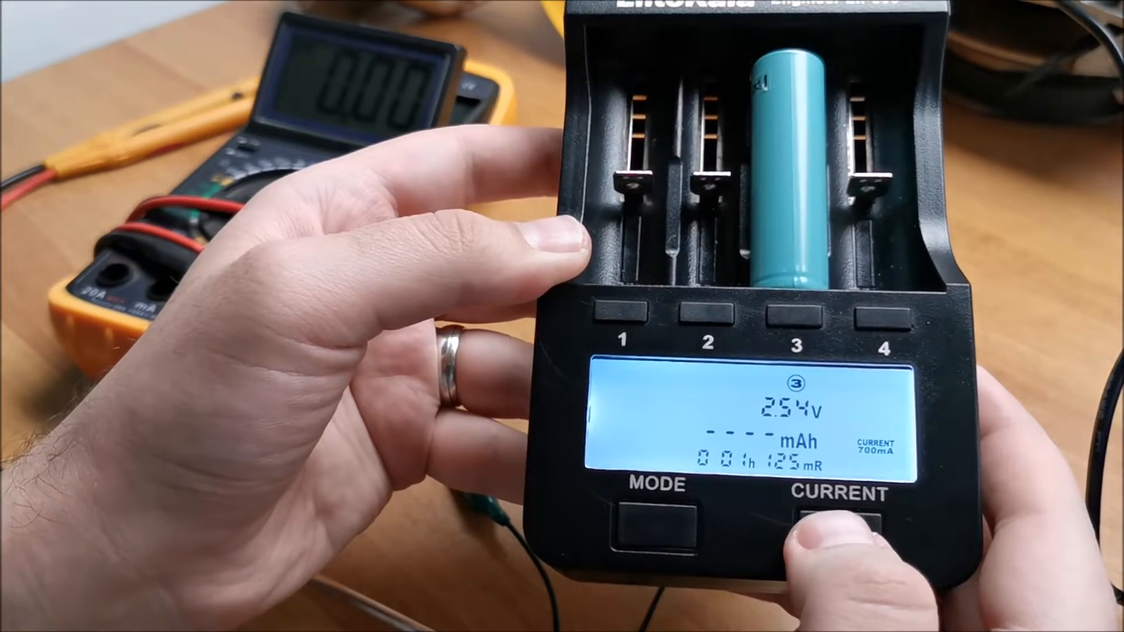
click(842, 520)
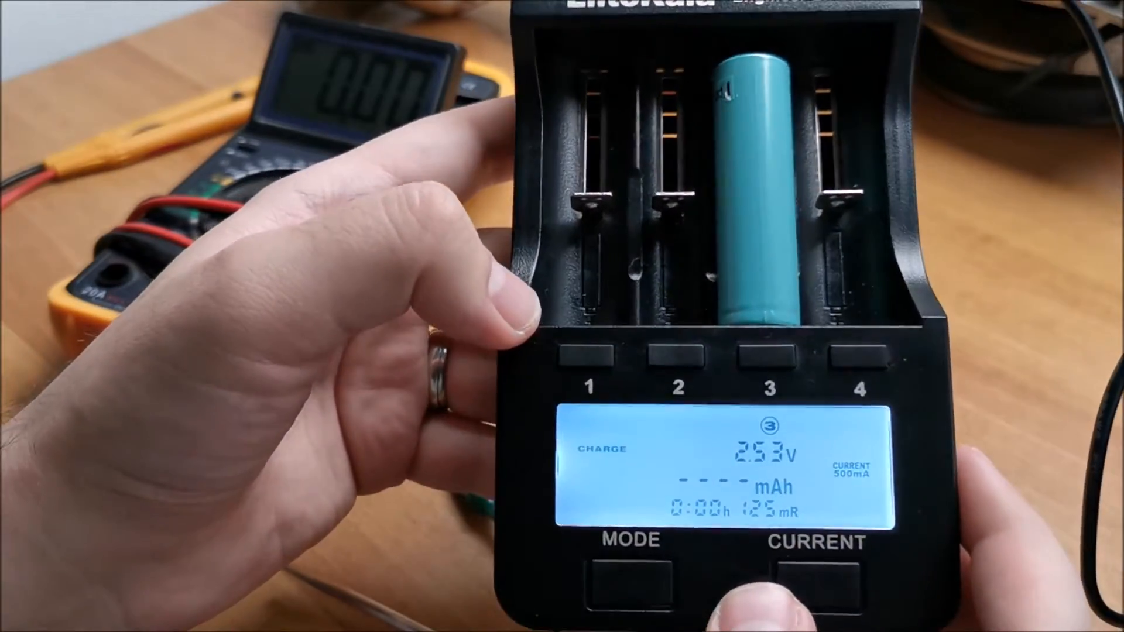
click(629, 581)
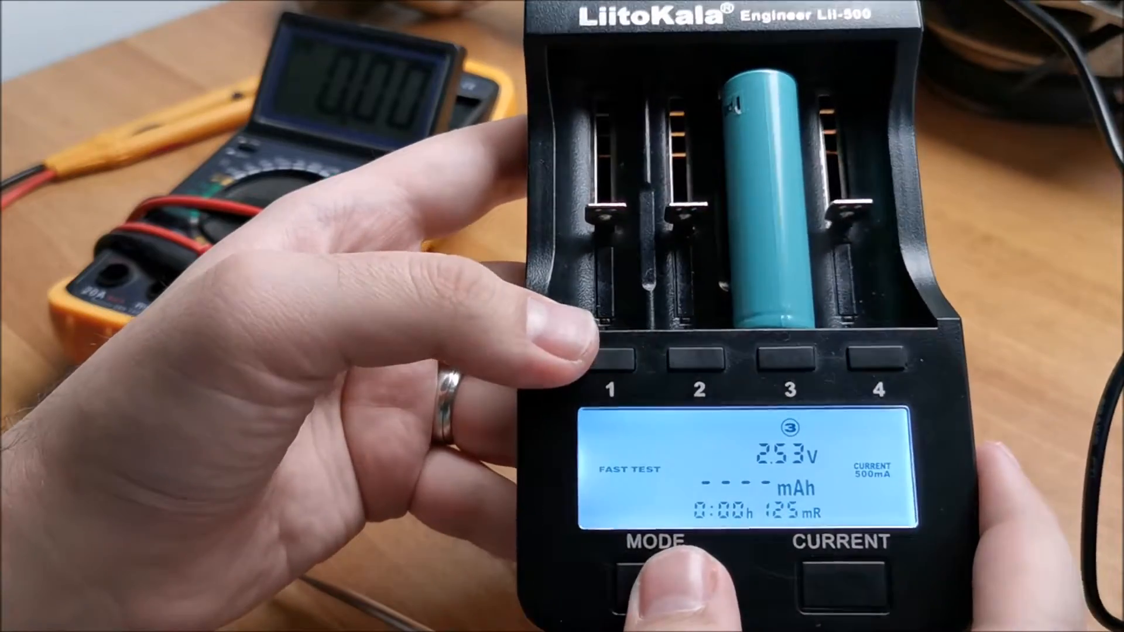
click(843, 584)
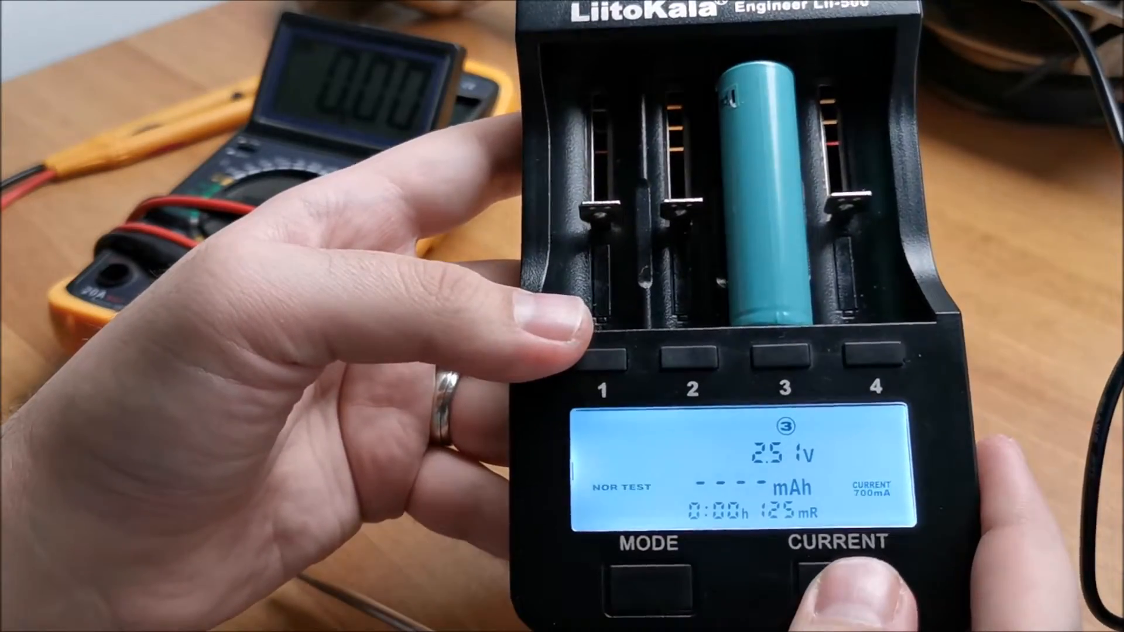